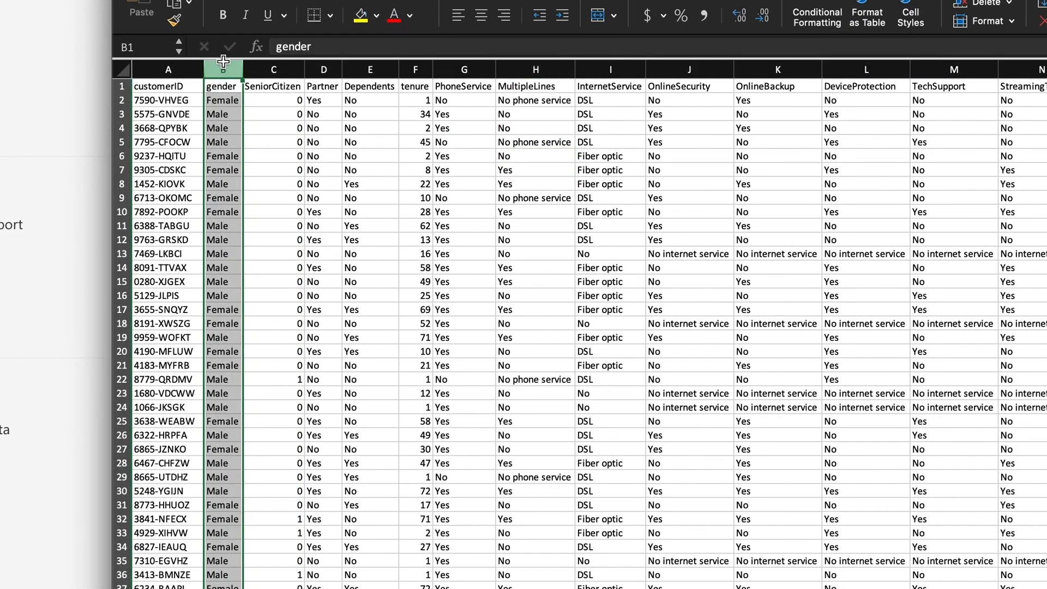
- Review the dataset preview, highlighting the gender and TotalCharges columns
left_click(272, 69)
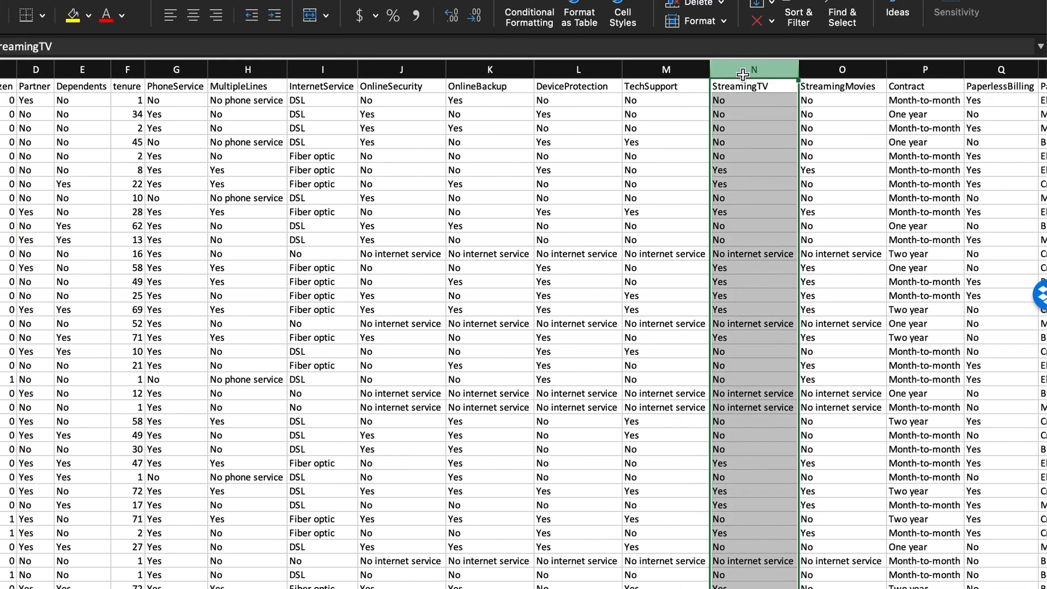
scroll("right", 3)
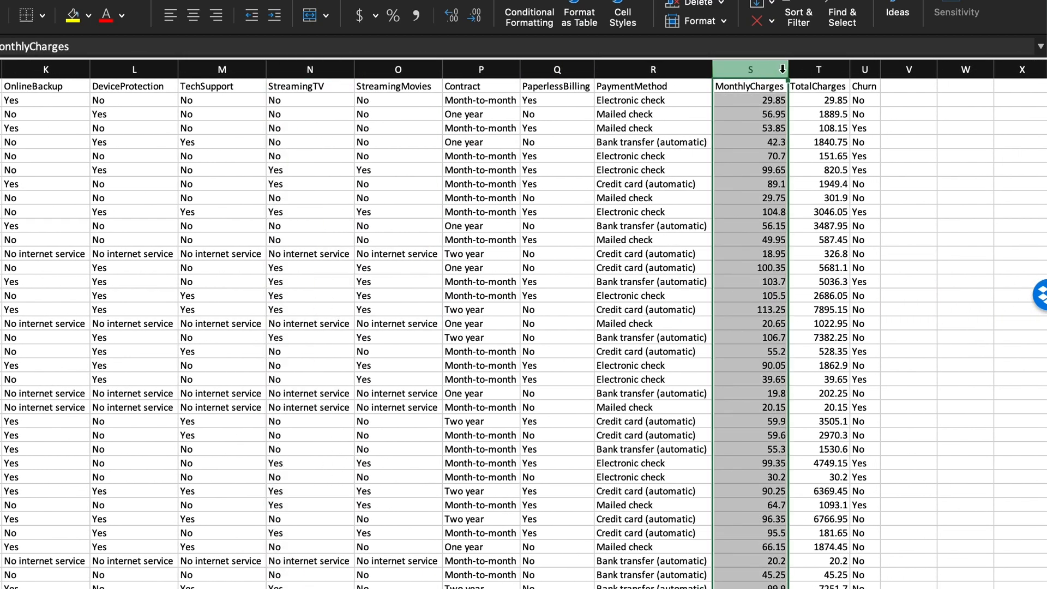
left_click(818, 69)
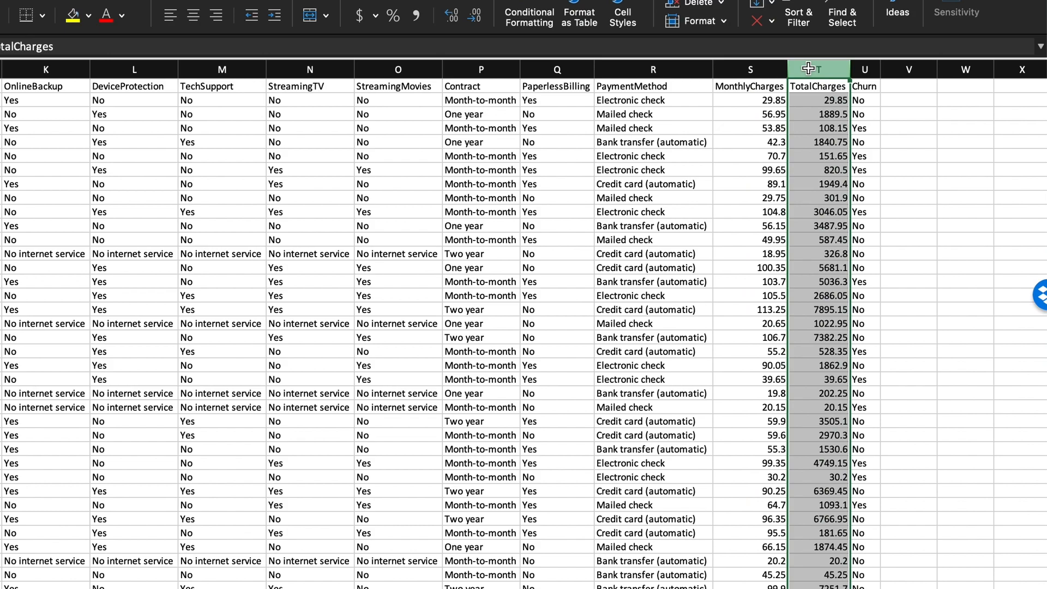
left_click(864, 69)
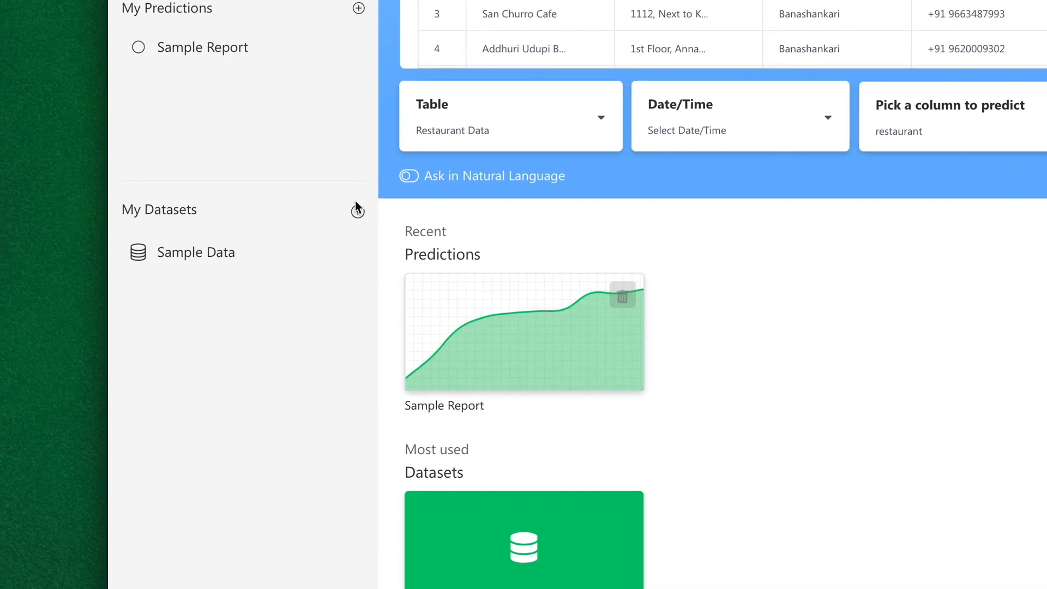
- Start adding a new dataset from My Datasets in the sidebar
left_click(357, 210)
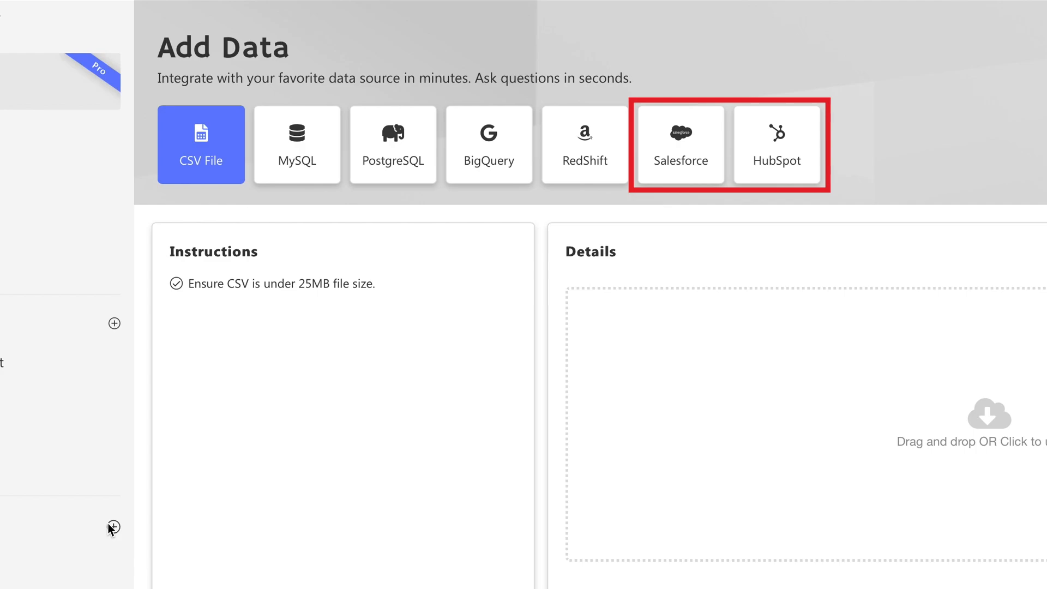
- Upload Phone Company Data.csv as a new dataset named 'Telecom Data'
left_click(971, 425)
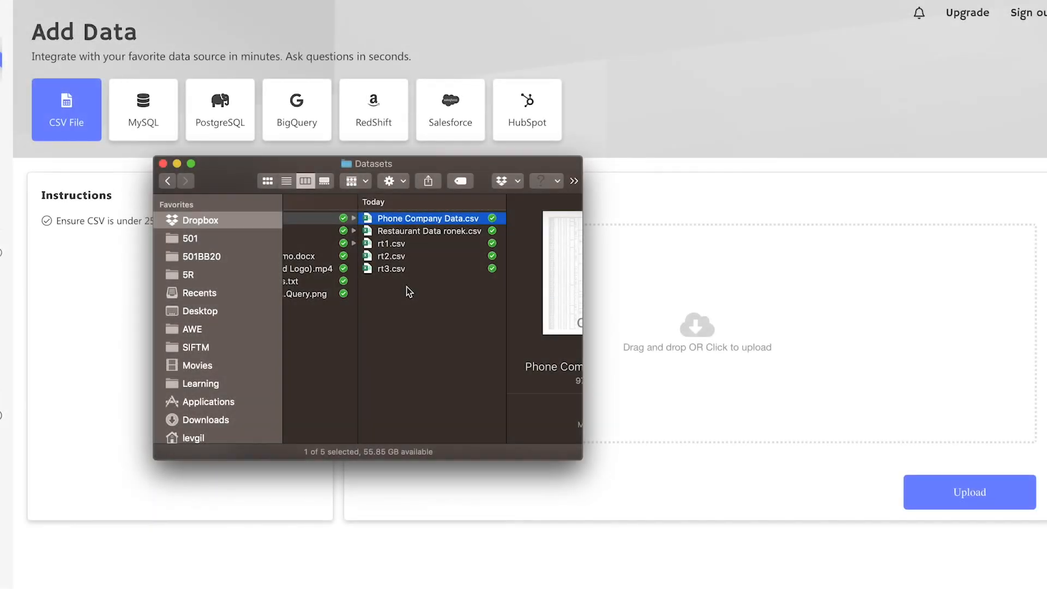
left_click_drag(426, 218, 674, 280)
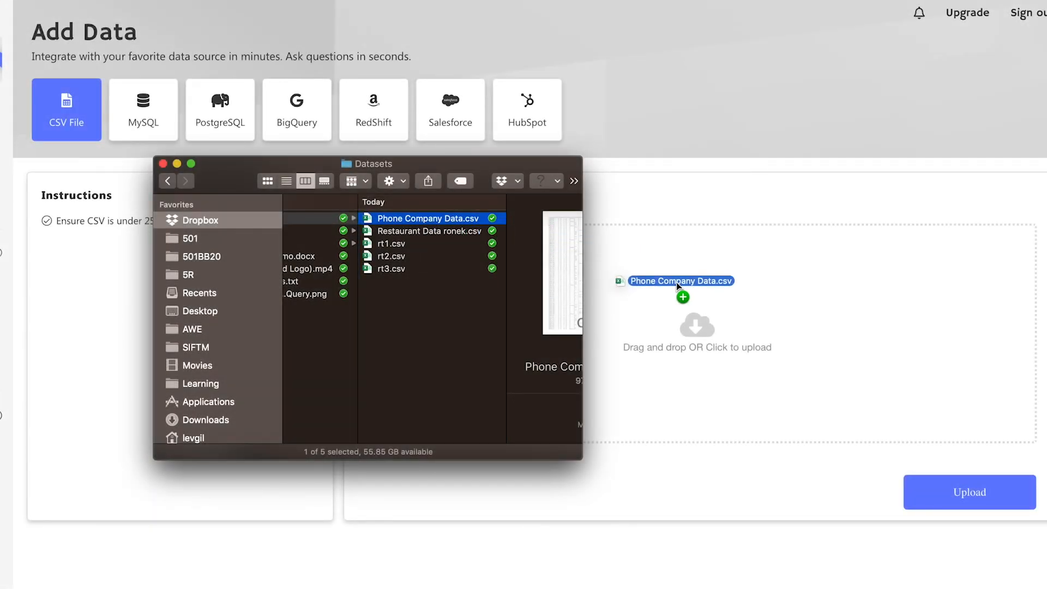
type("Tele")
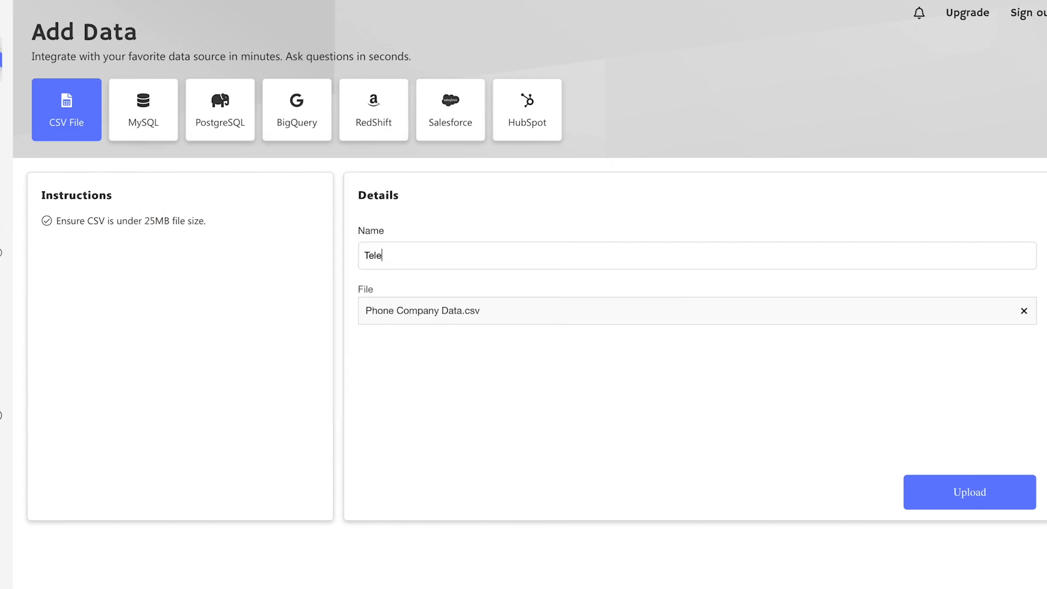
type("com Data")
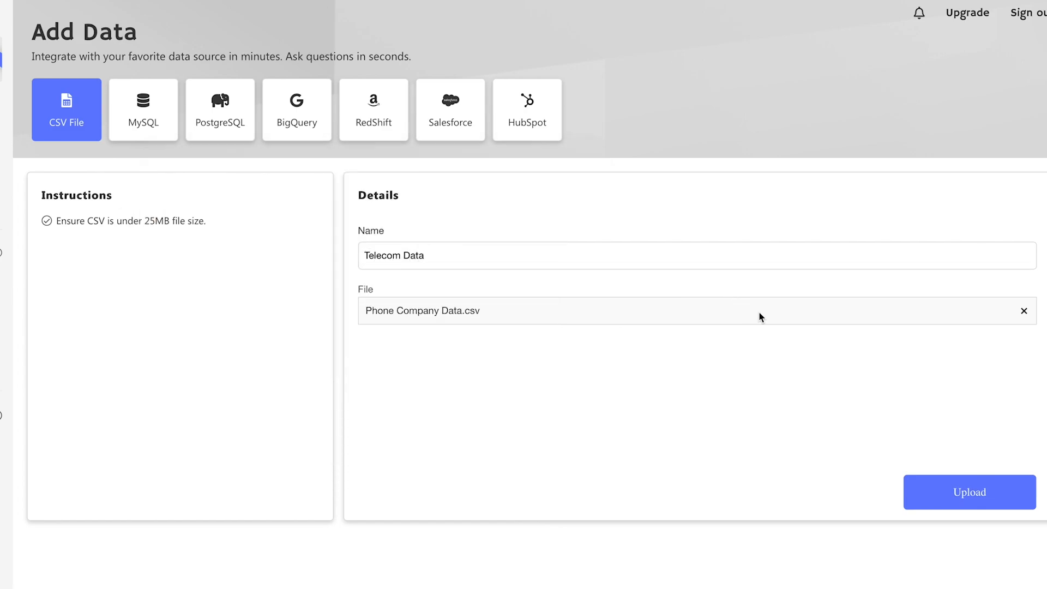
left_click(969, 492)
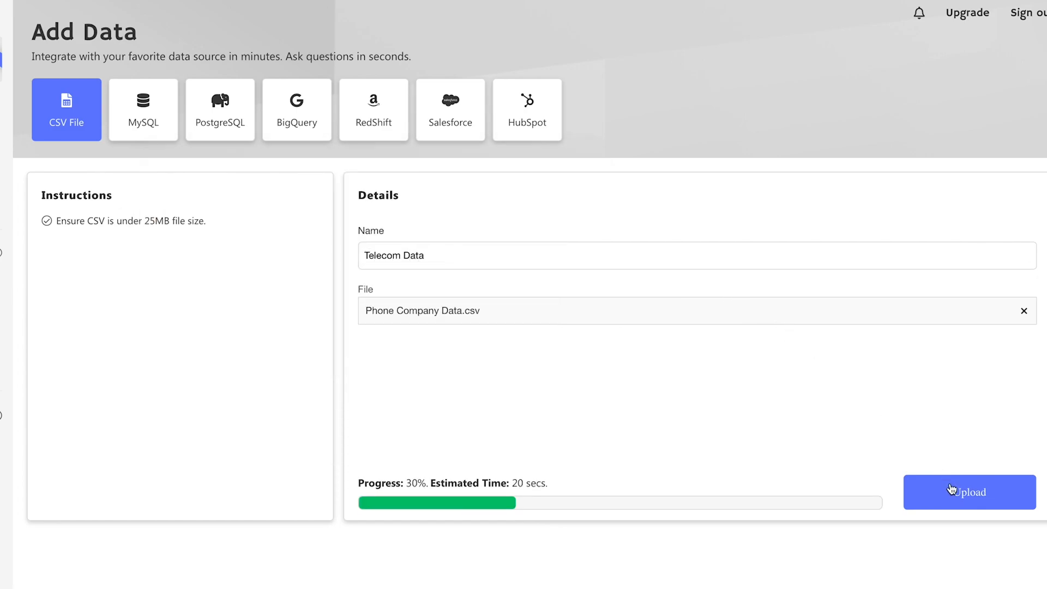
left_click(968, 492)
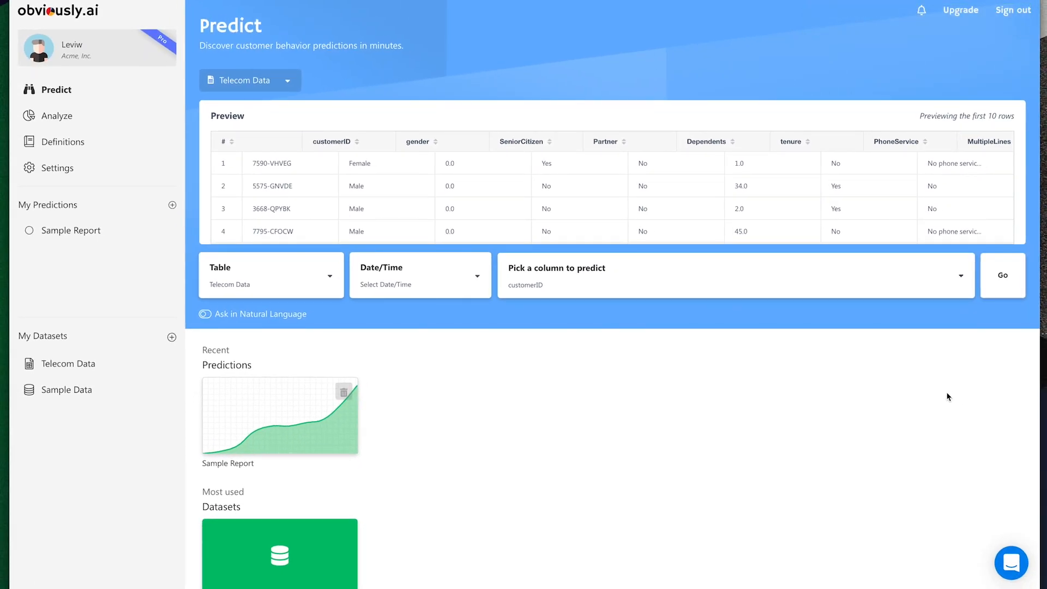
mouse_move(947, 367)
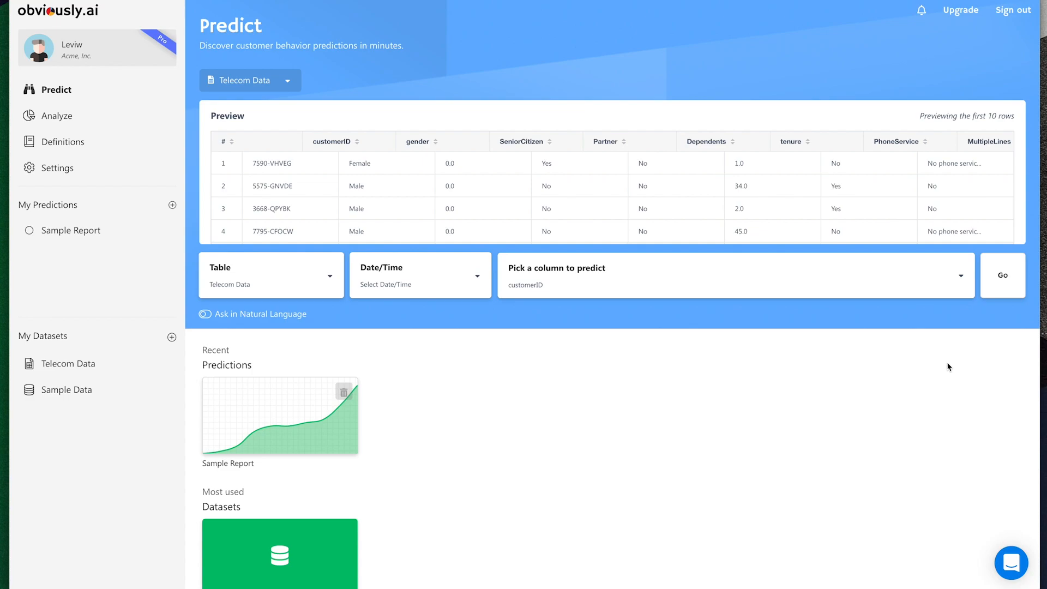
- Choose Churn as the column to predict and build the prediction report
left_click(734, 276)
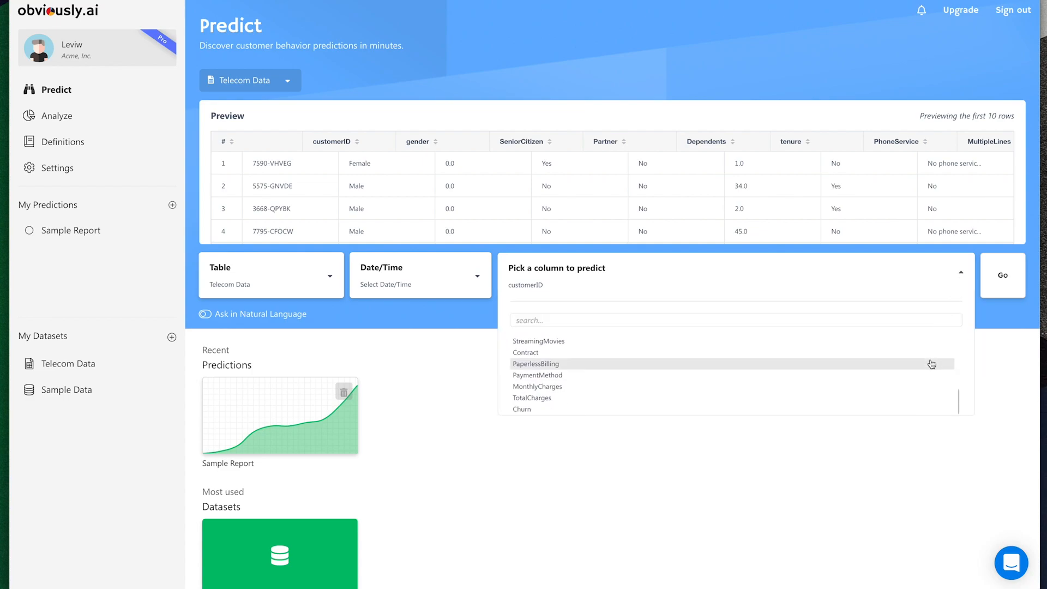
left_click(523, 409)
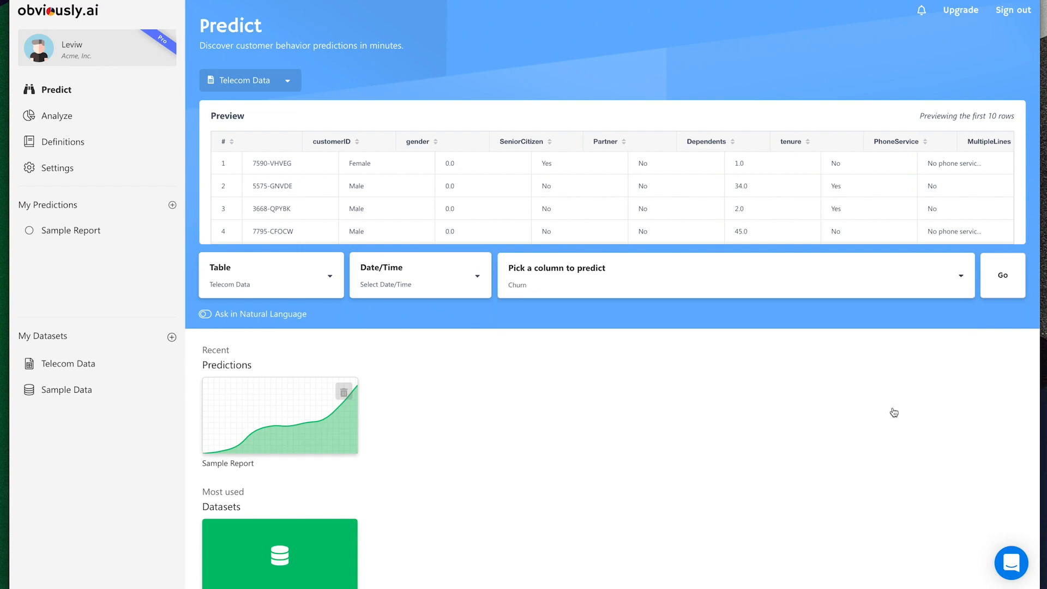
mouse_move(893, 412)
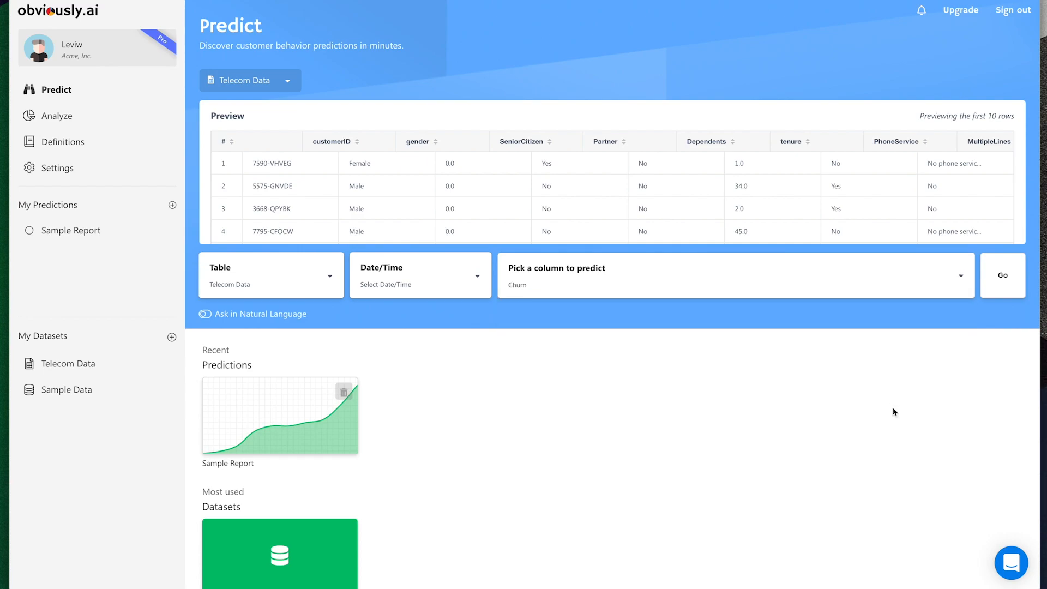
left_click(1001, 275)
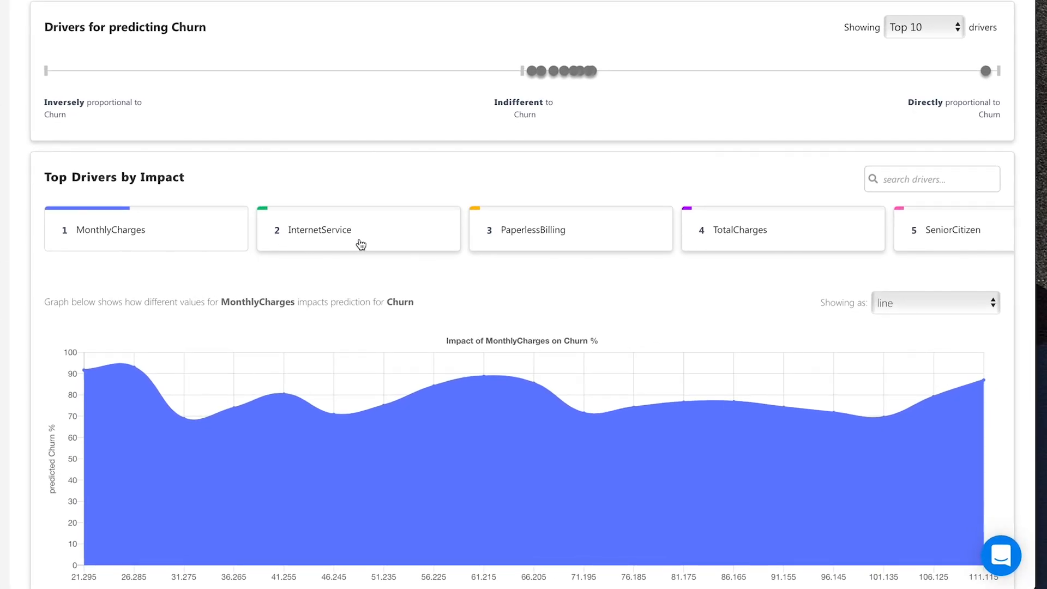
- Show the TotalCharges driver's impact graph on predicted churn
left_click(359, 229)
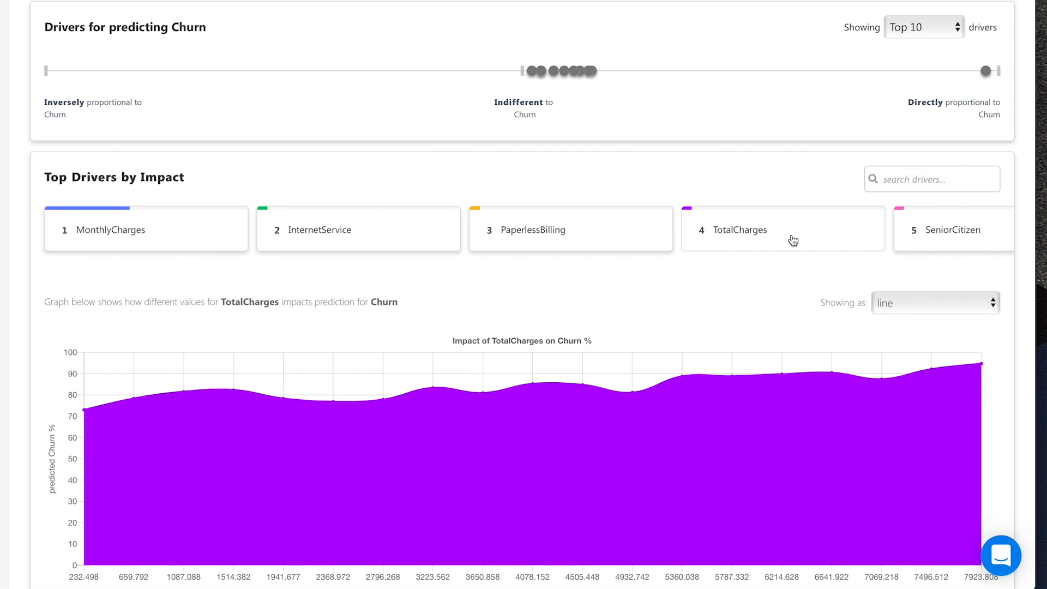
- In Personas, give the persona PhoneService Yes so the prediction reads No, 72%
left_click(213, 28)
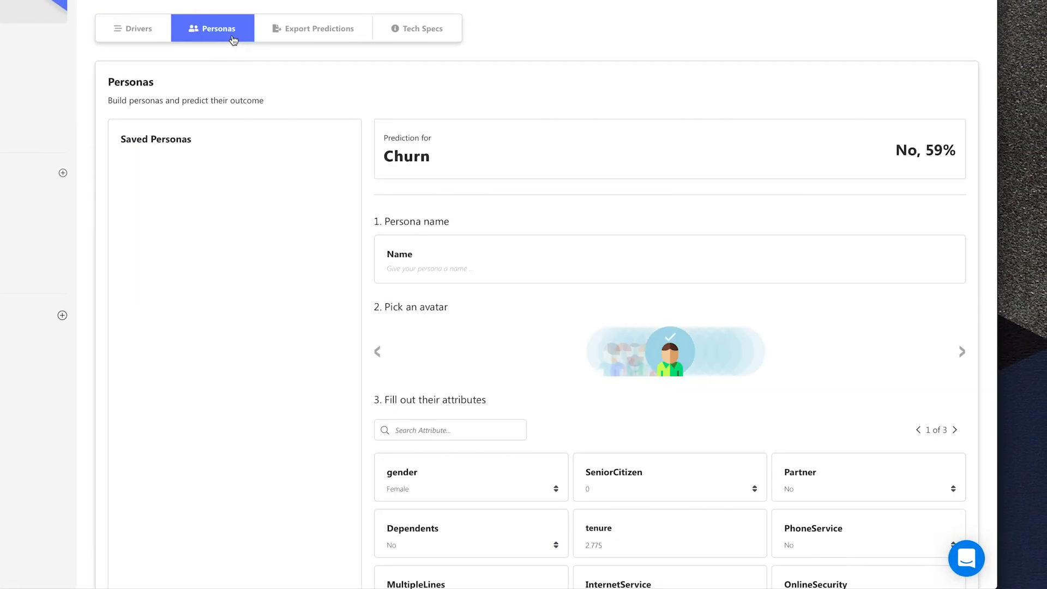
scroll("down", 3)
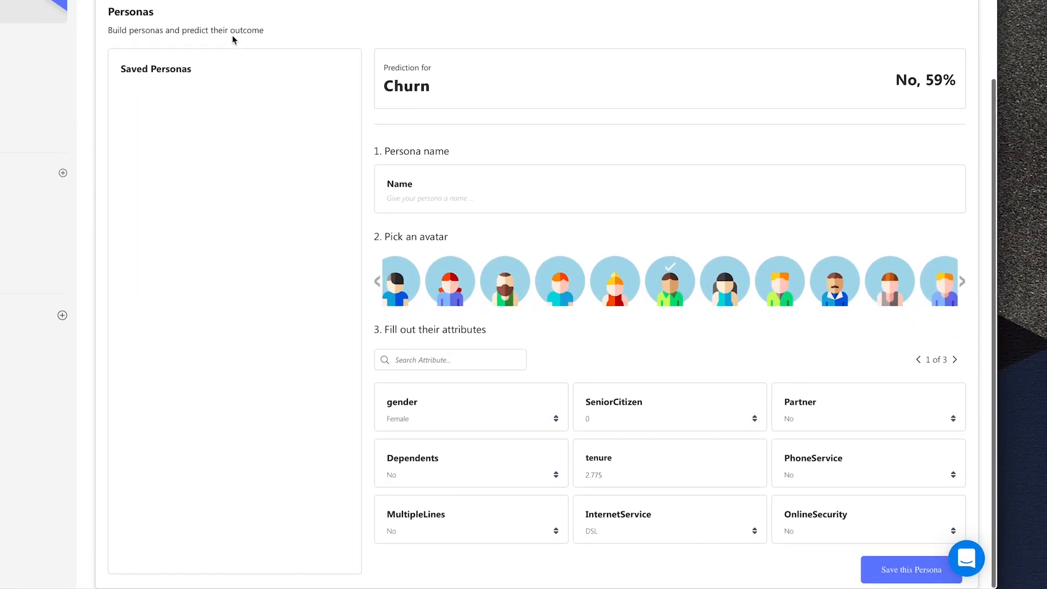
mouse_move(742, 426)
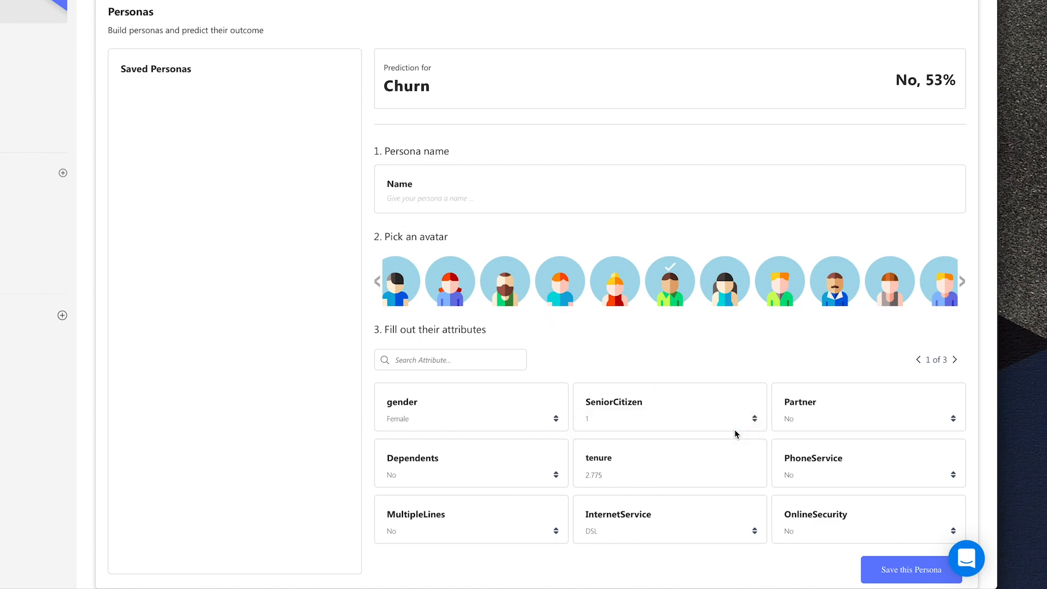
left_click(867, 463)
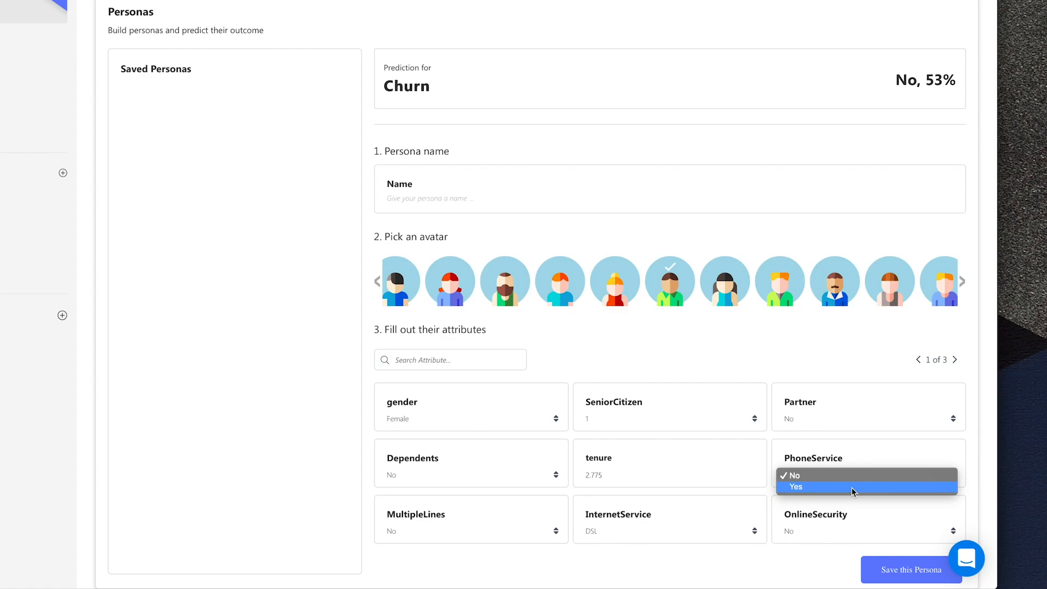
left_click(796, 487)
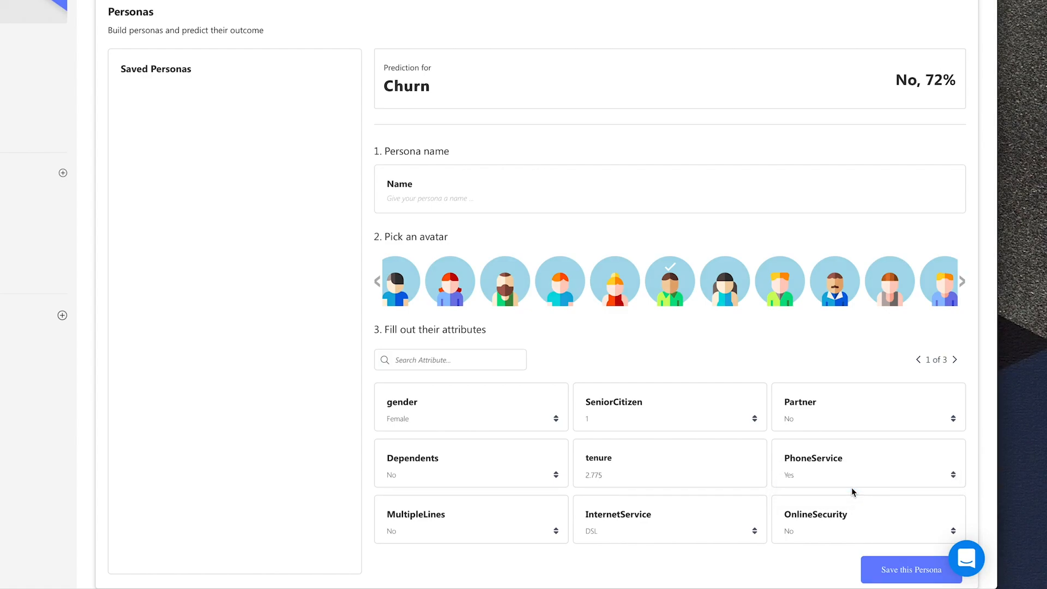
left_click(271, 140)
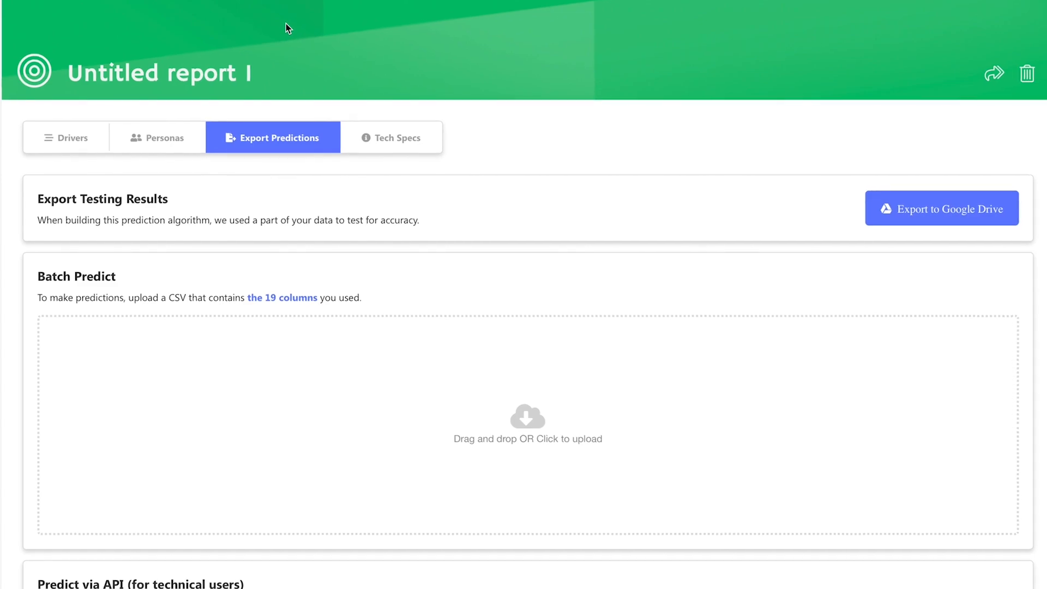
- Scroll through the Export Predictions options for testing results and batch predictions
scroll("down", 3)
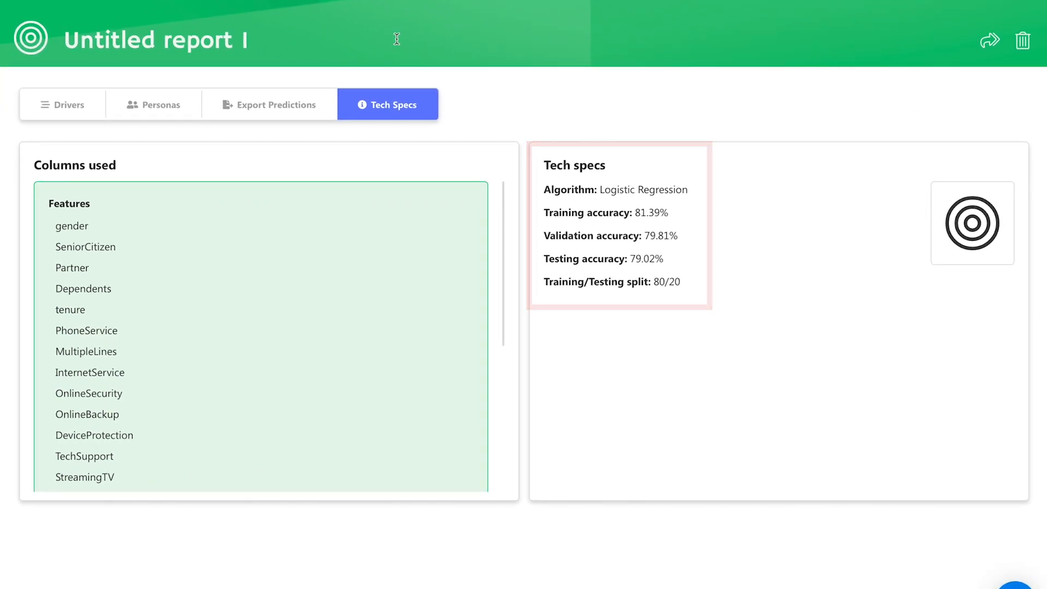
- Return to the Predict page where Untitled report 1 is listed
left_click(57, 88)
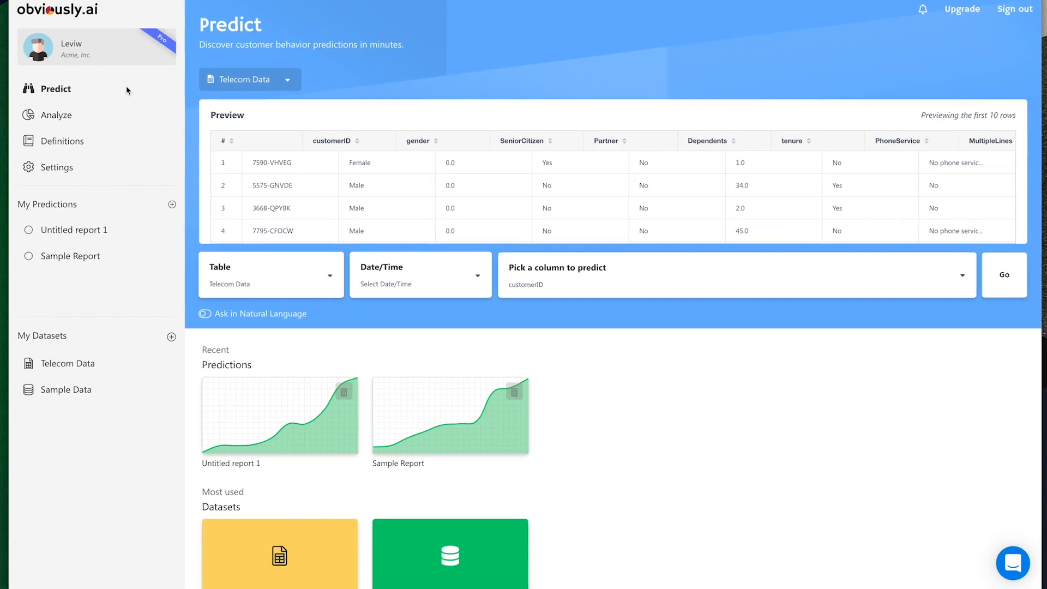
- Ask in natural language which females in Berkeley over 25 years are likely to churn
left_click(214, 314)
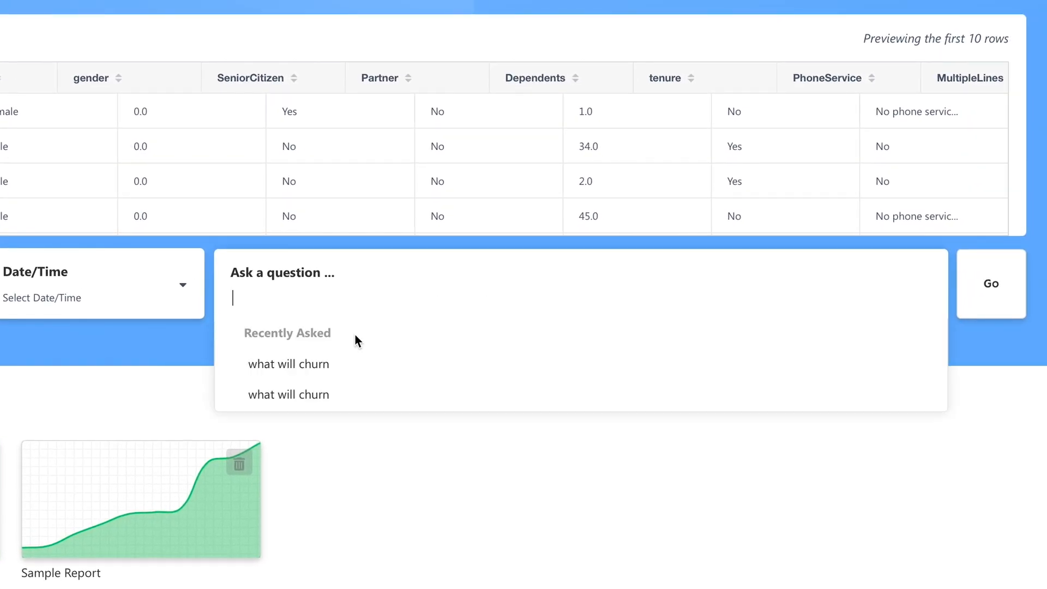
type("Which females in Berkeley that are over")
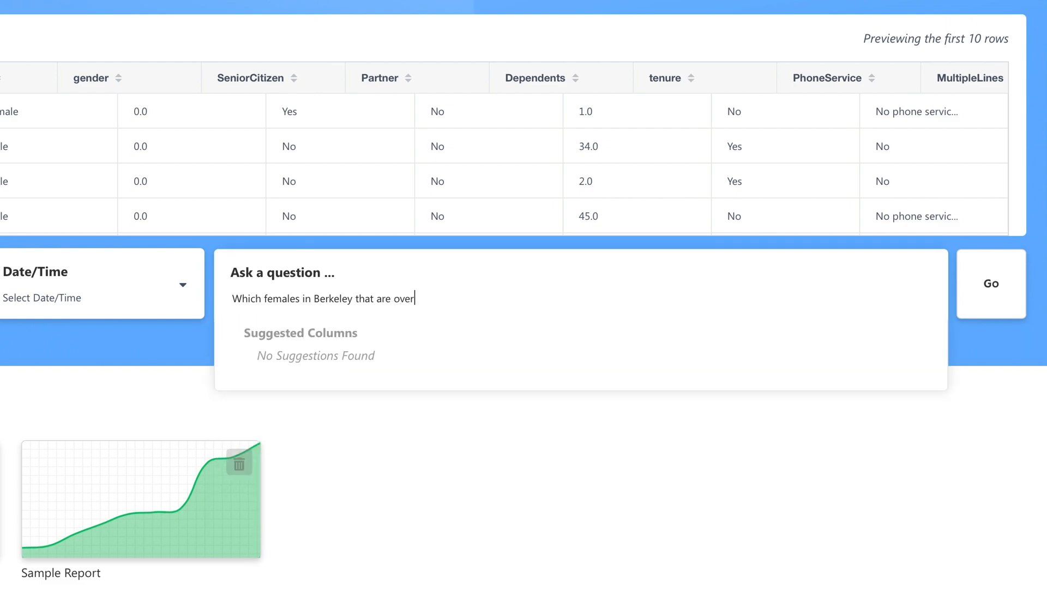
type("25 years are like")
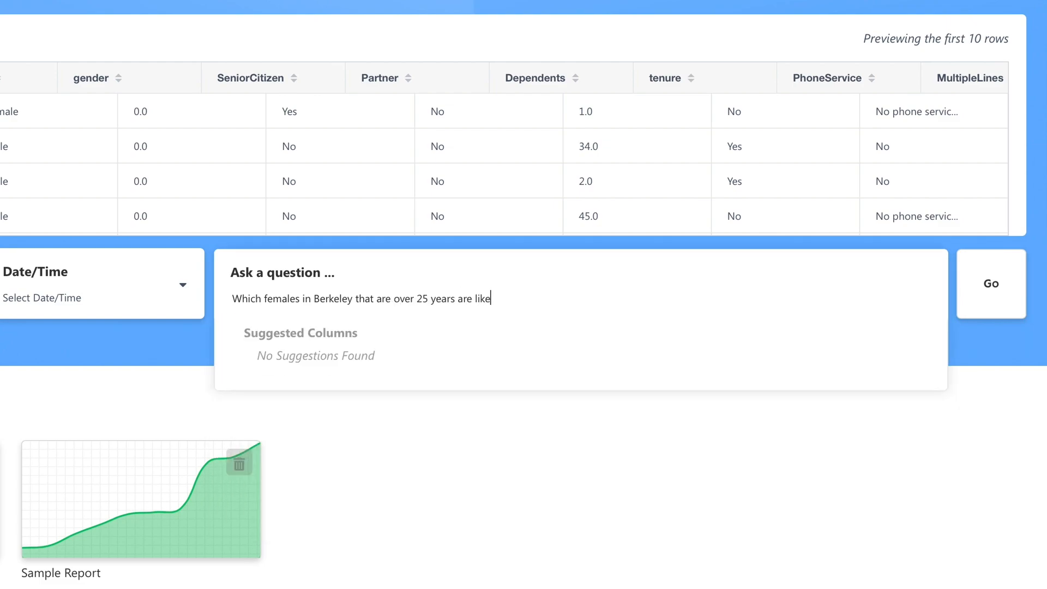